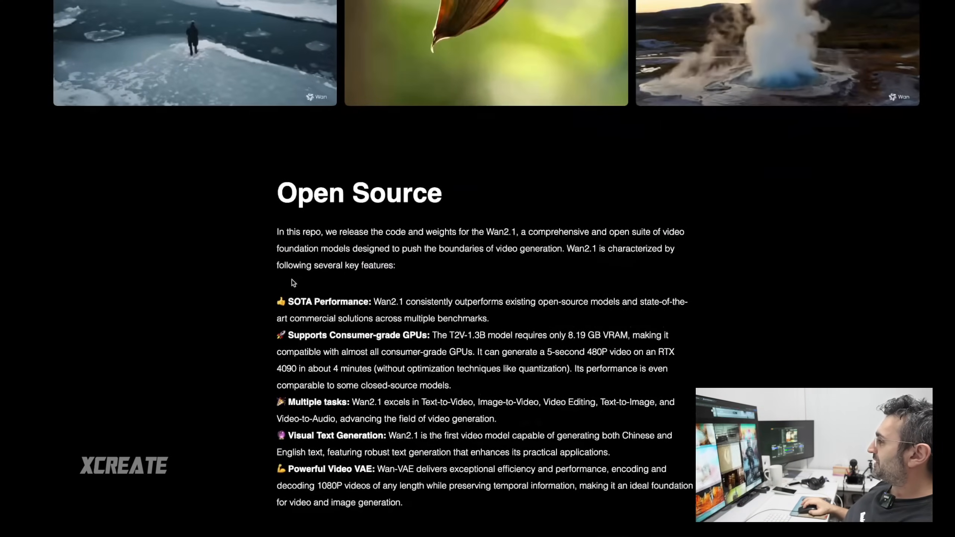
- Drag across the SOTA Performance and Consumer-grade GPUs paragraphs in the Open Source section
drag(280, 302, 491, 368)
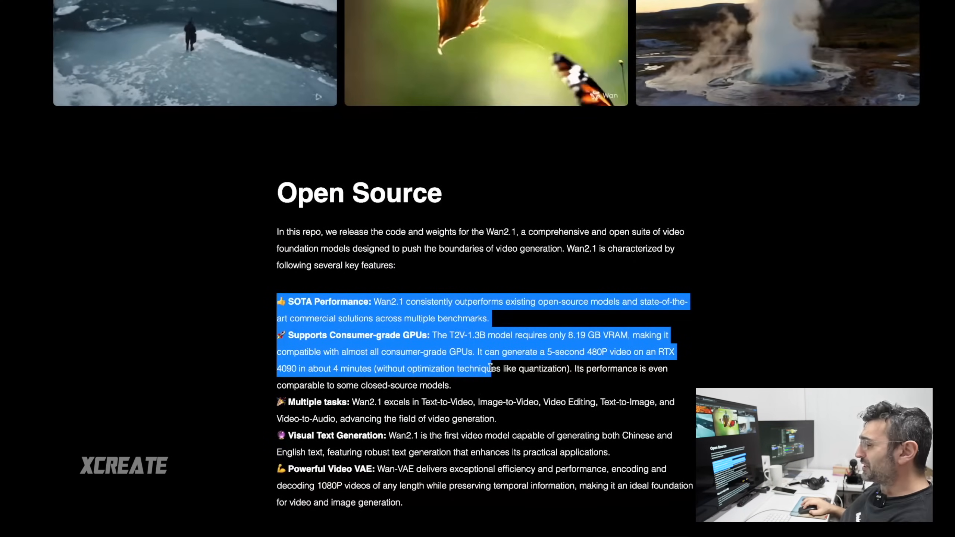
- Scroll to the I2V-14B, T2V-14B and T2V-1.3B descriptions and select '480P video'
scroll(down, 3)
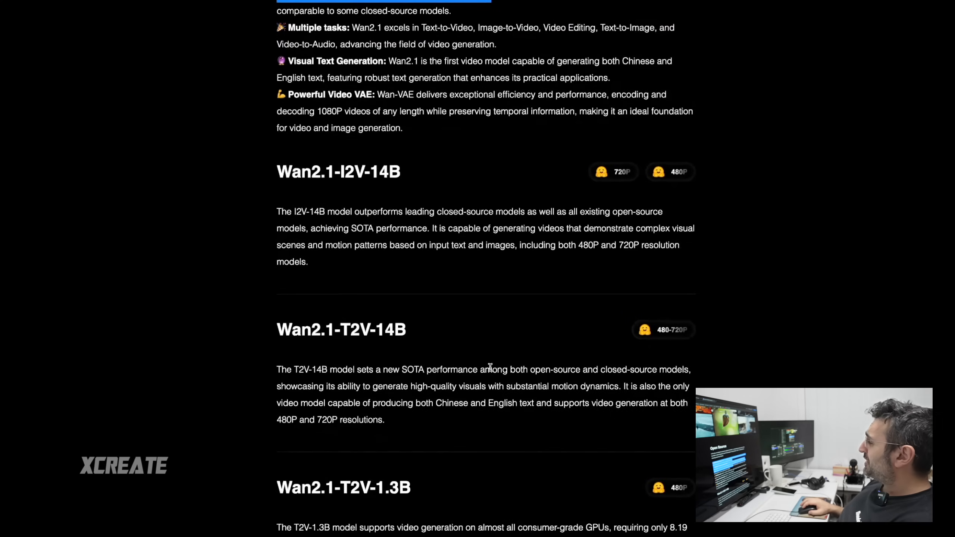
scroll(down, 3)
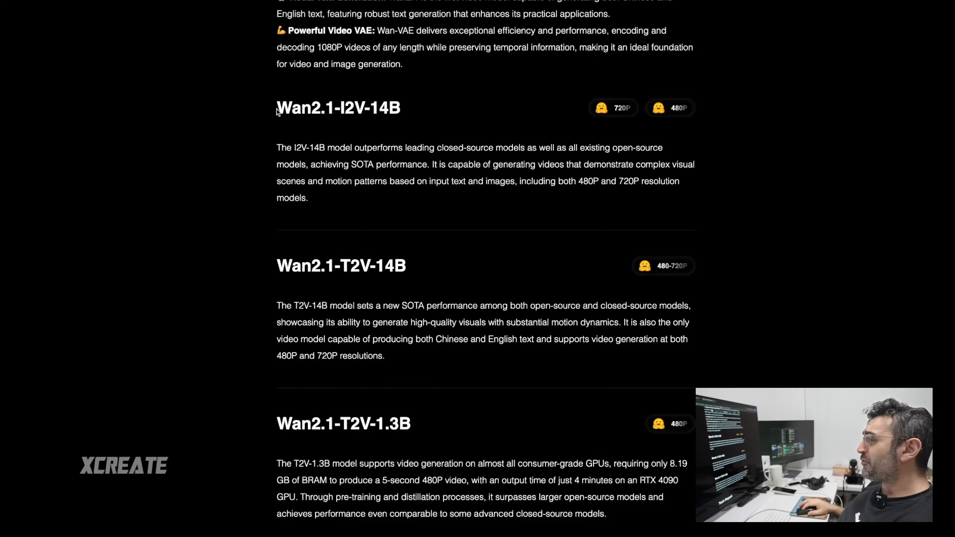
double_click(338, 108)
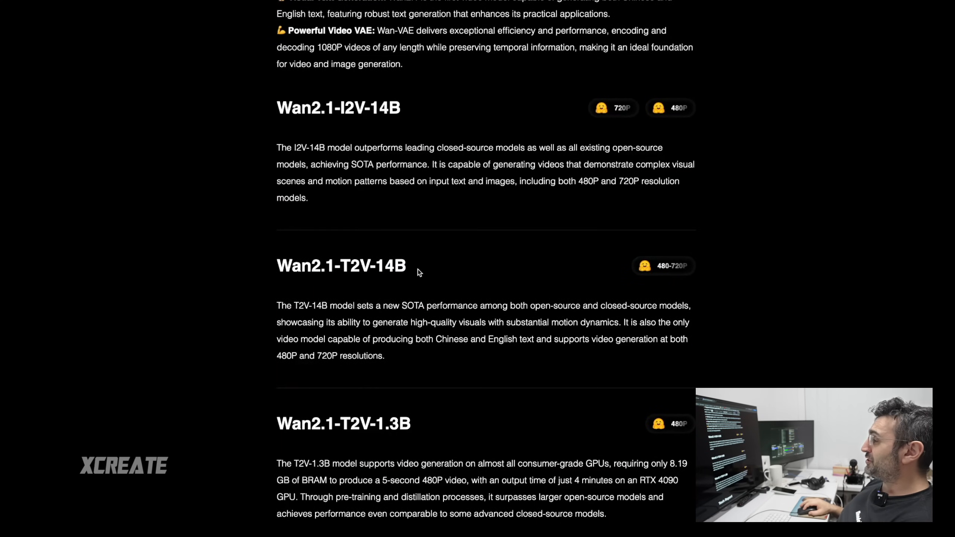
double_click(398, 424)
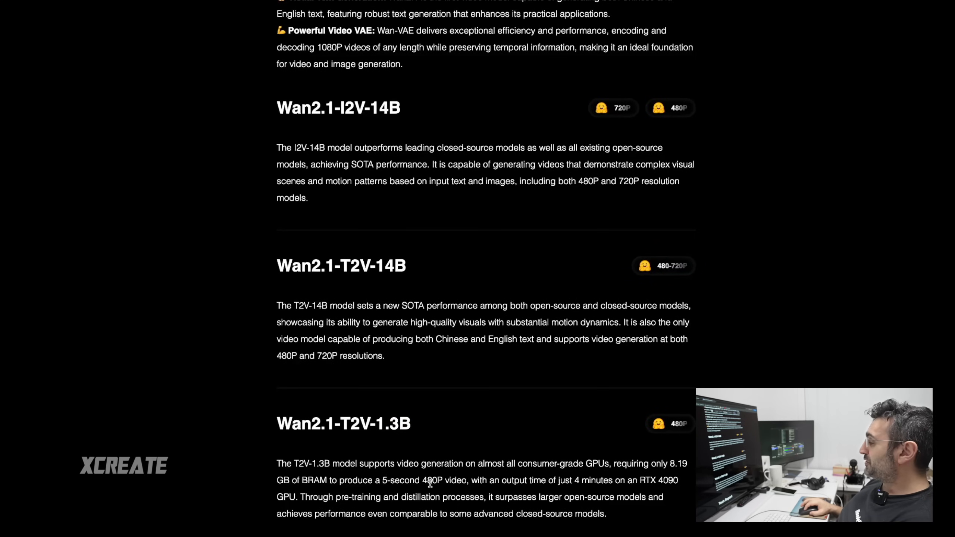
double_click(440, 481)
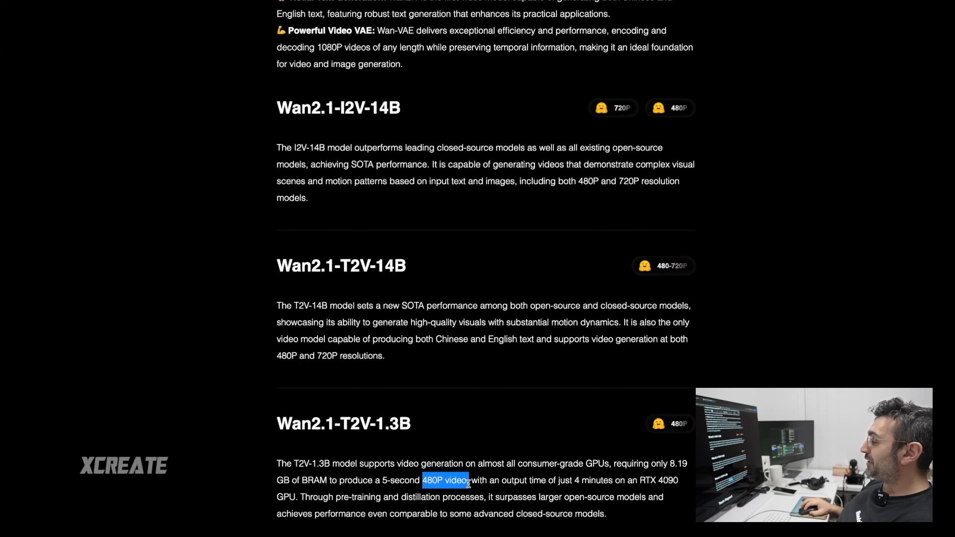
drag(277, 108, 338, 169)
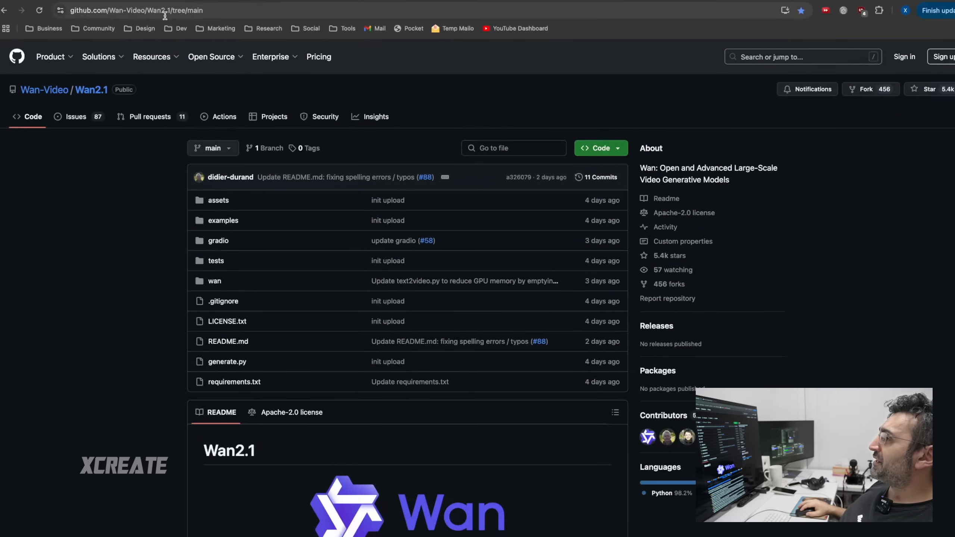
- Scroll the Wan2.1 README to the image-to-video, gradio and text-to-image commands
scroll(down, 3)
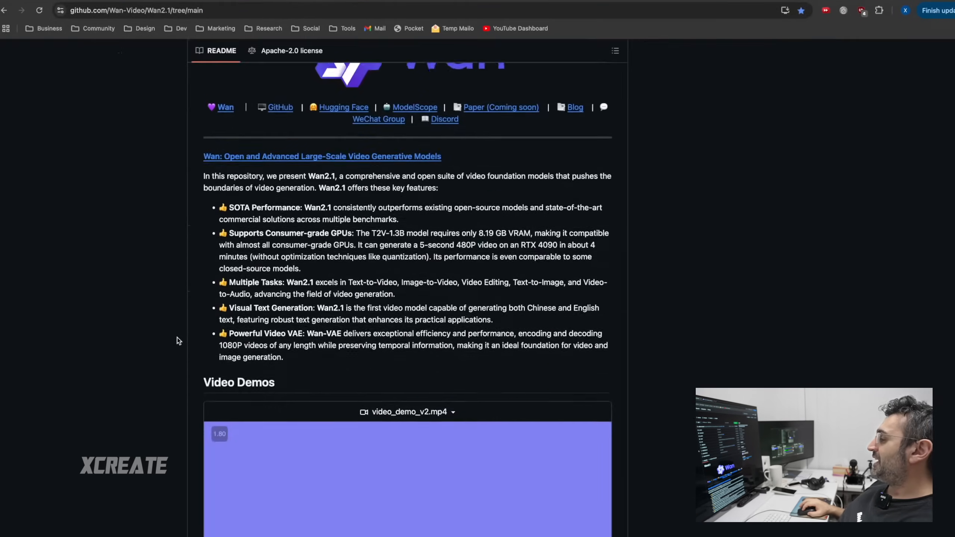
scroll(down, 3)
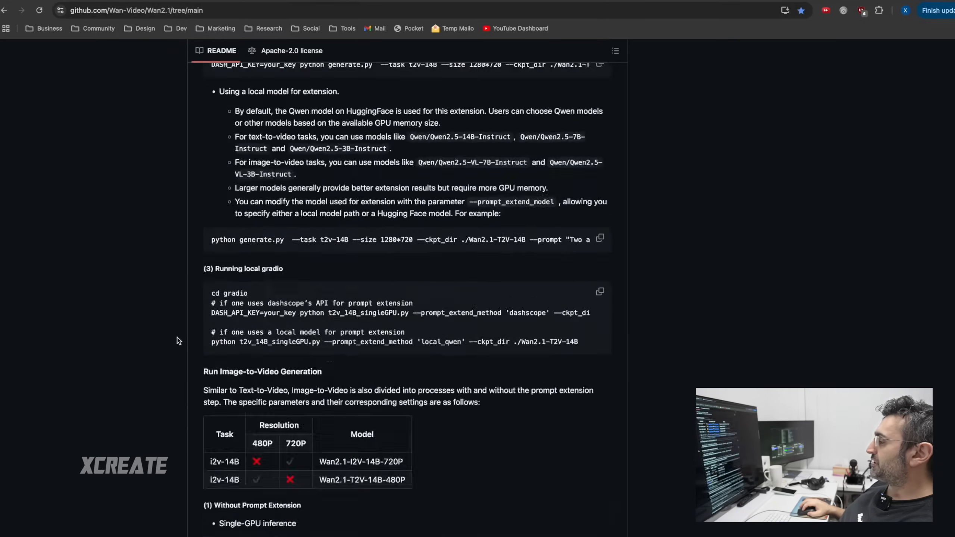
scroll(down, 3)
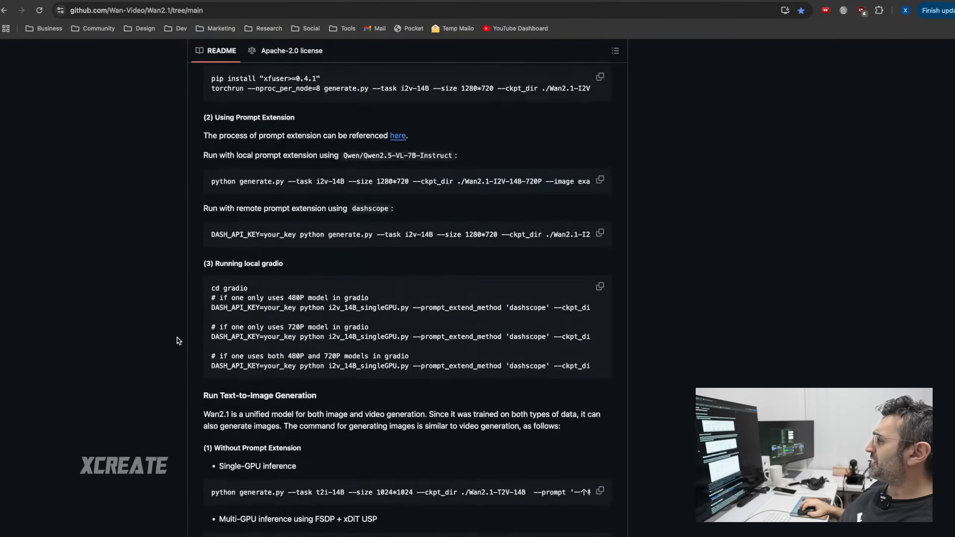